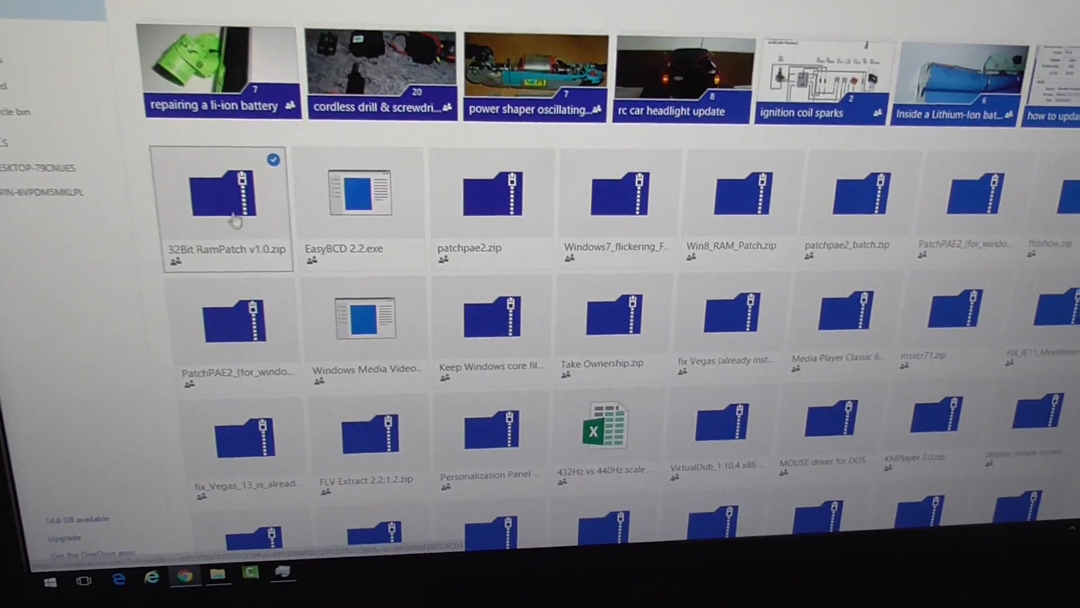
Reach Chrome's Settings page from the browser's main menu.
scroll(down, 3)
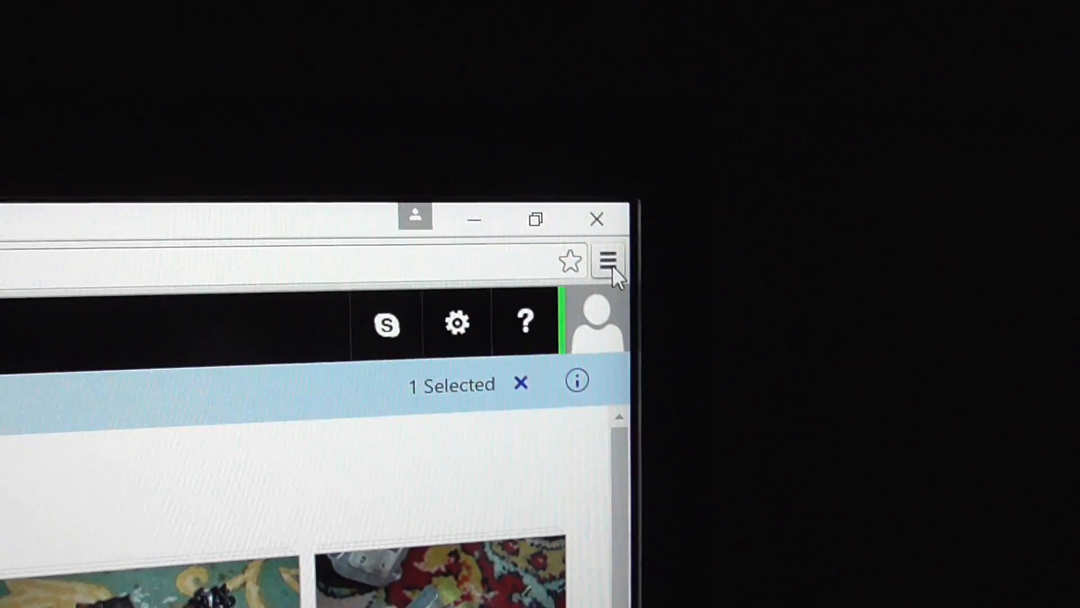
click(605, 260)
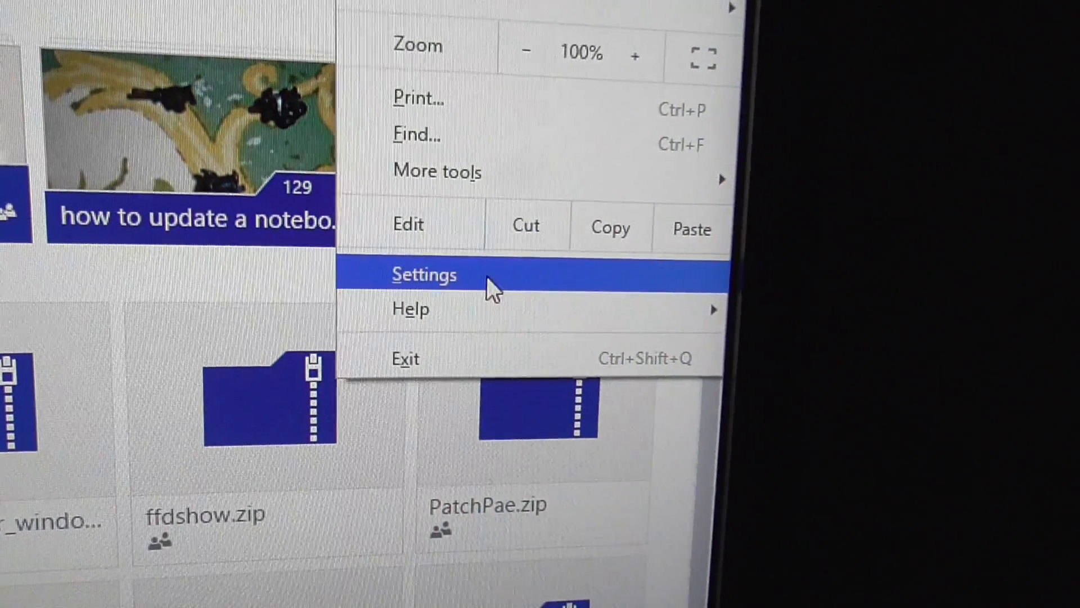
click(425, 275)
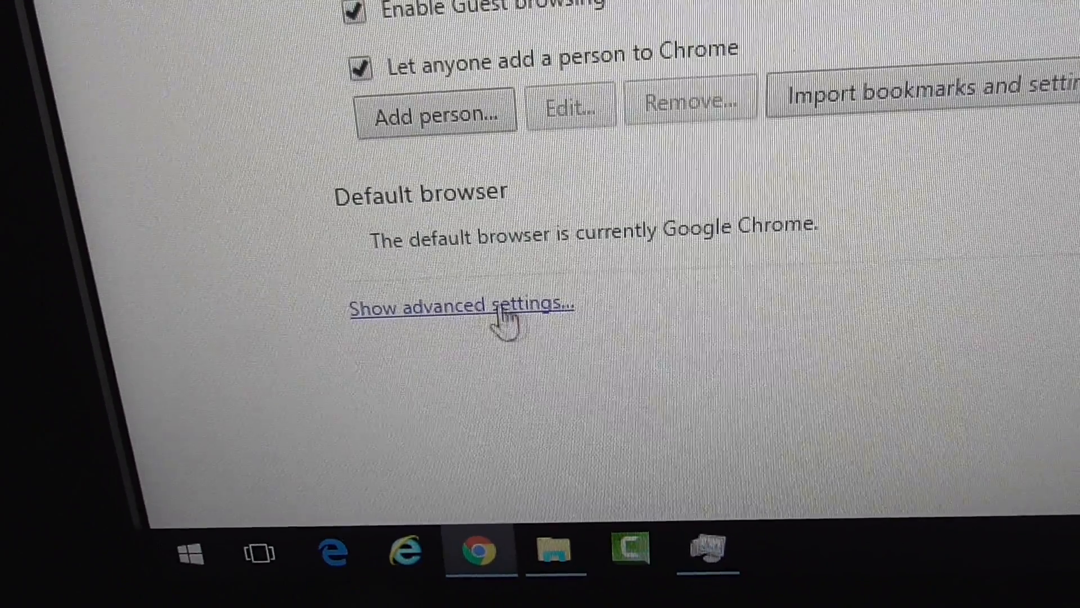
In advanced Privacy settings, uncheck 'Protect you and your device from dangerous sites'.
click(462, 305)
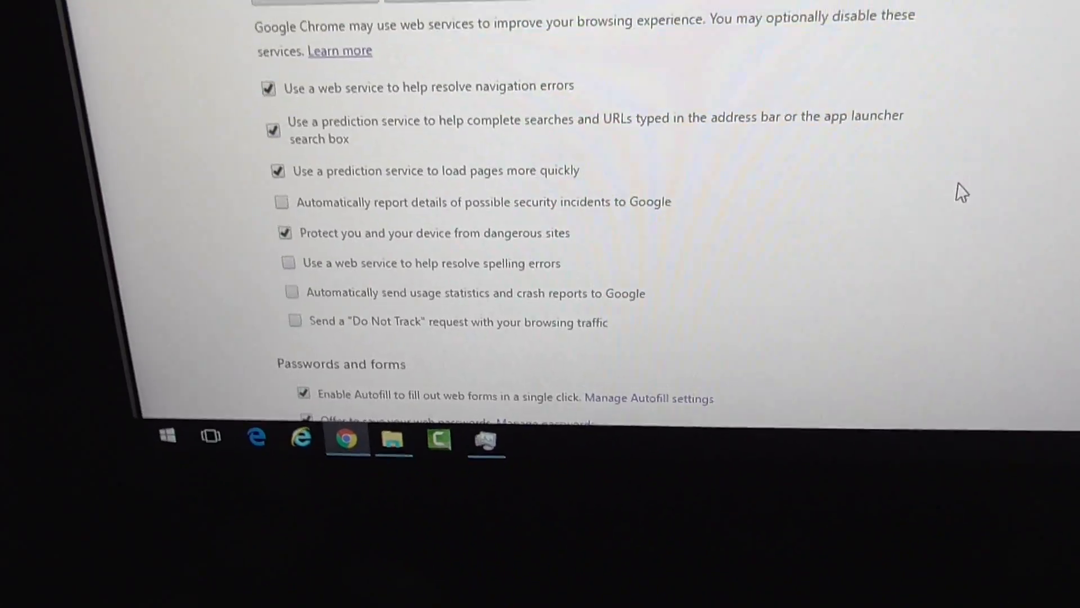
scroll(up, 3)
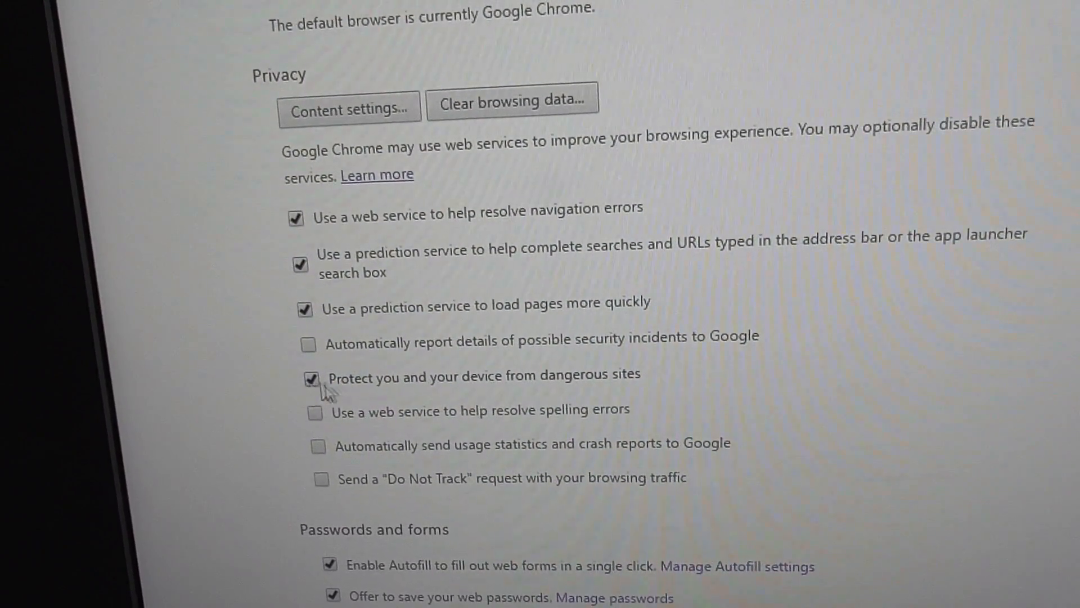
click(308, 380)
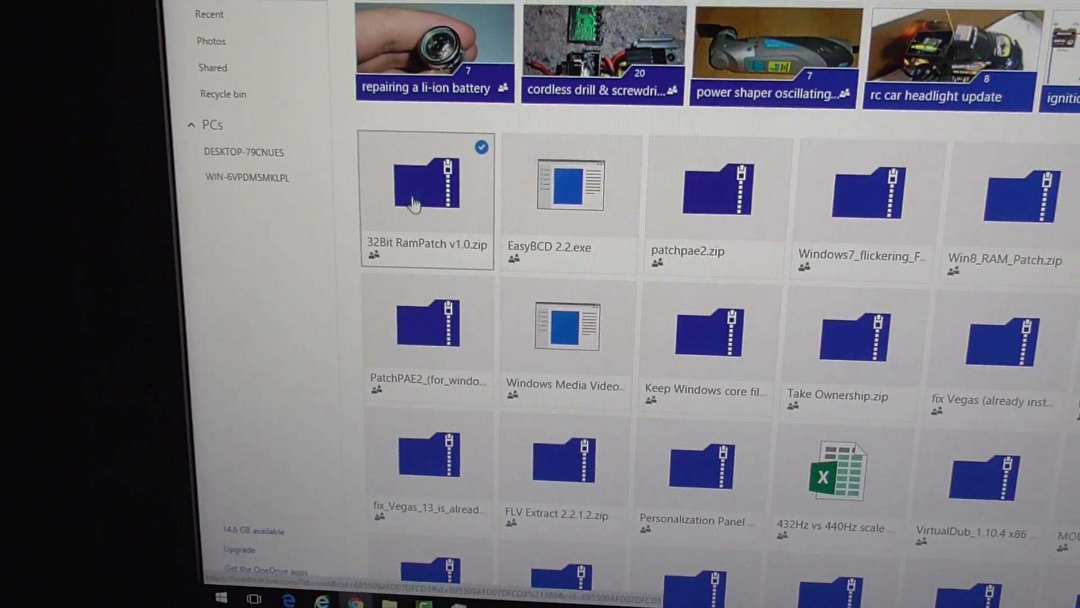
Show the downloaded 32Bit RamPatch v1.0 (3).zip in the Downloads folder.
scroll(down, 3)
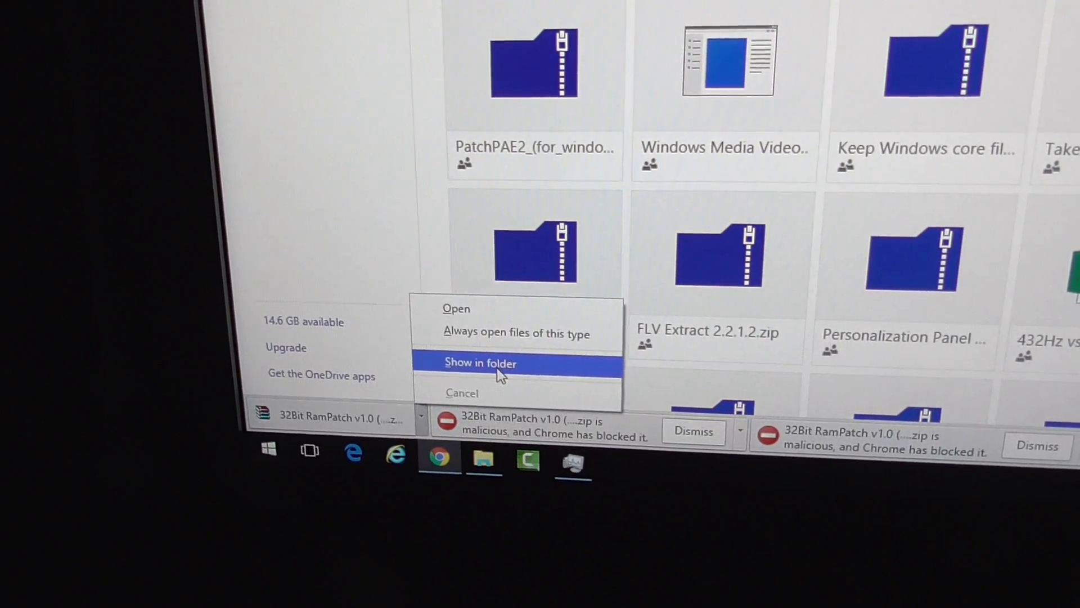
click(480, 364)
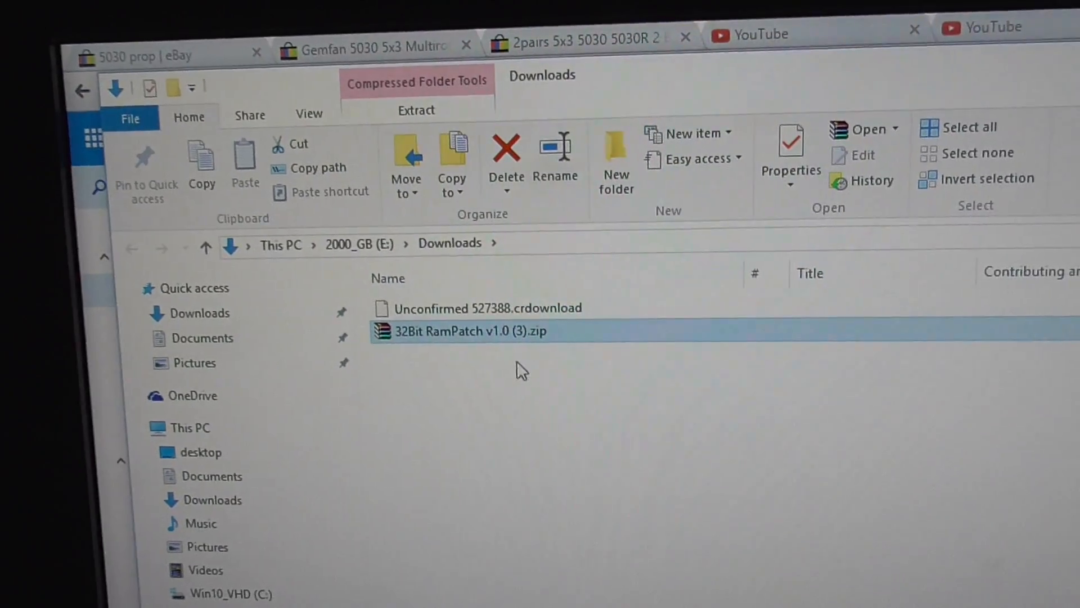